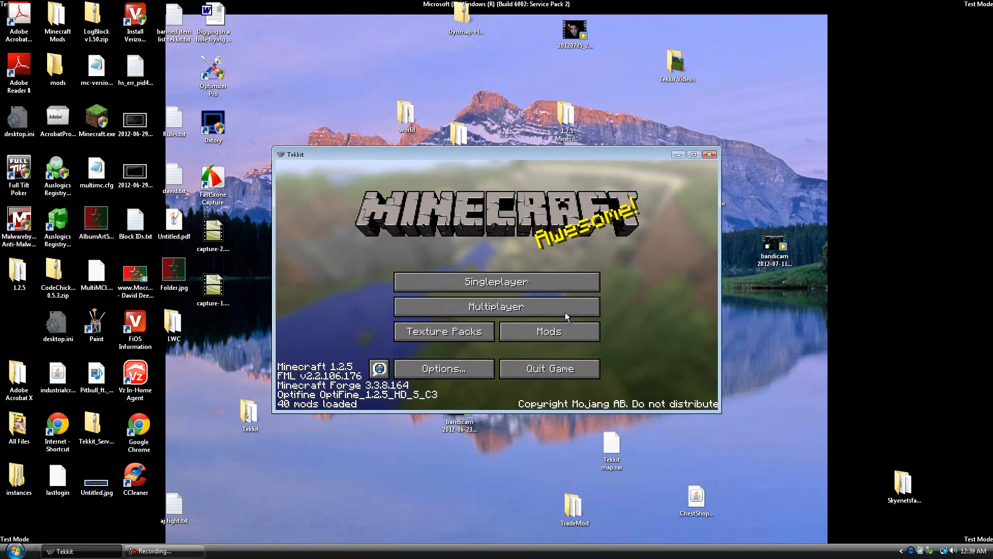
mouse_move(565, 311)
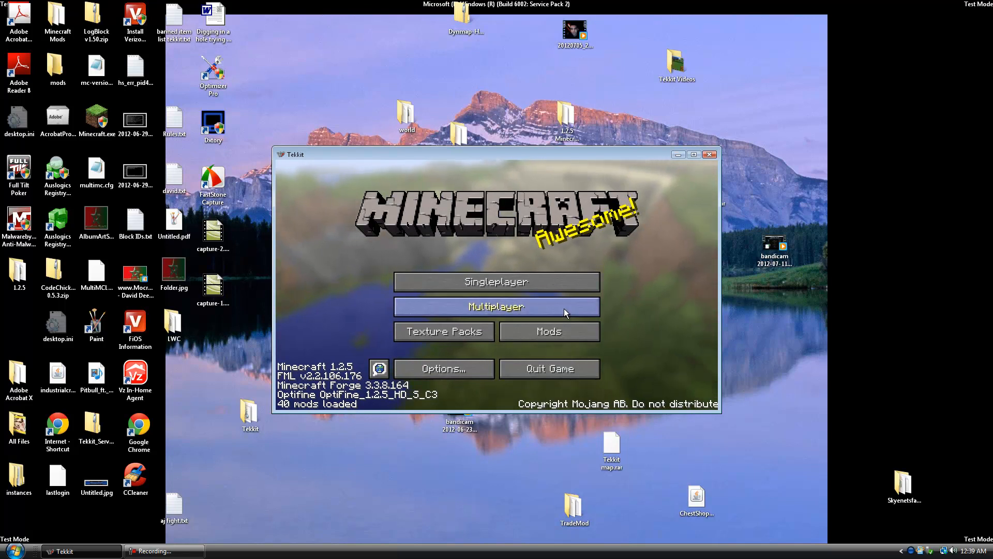
- Try joining the Xtream-Craft [No PVP] server, return to the title screen, and close the game
left_click(496, 306)
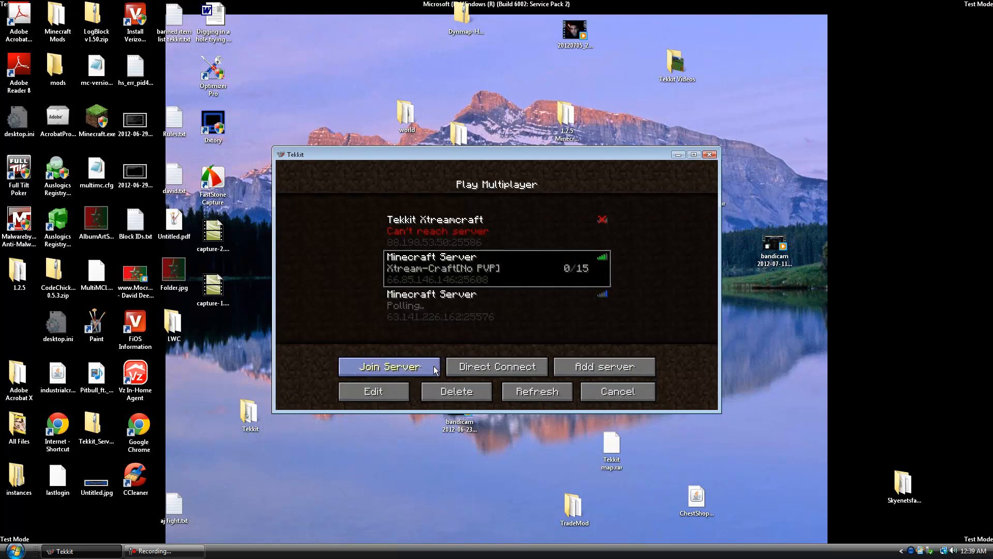
left_click(389, 367)
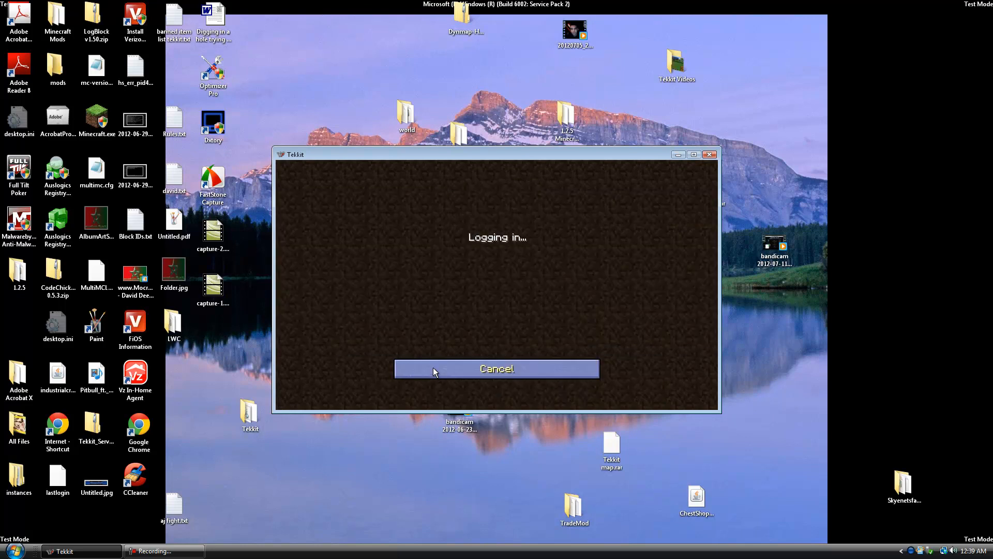
left_click(497, 369)
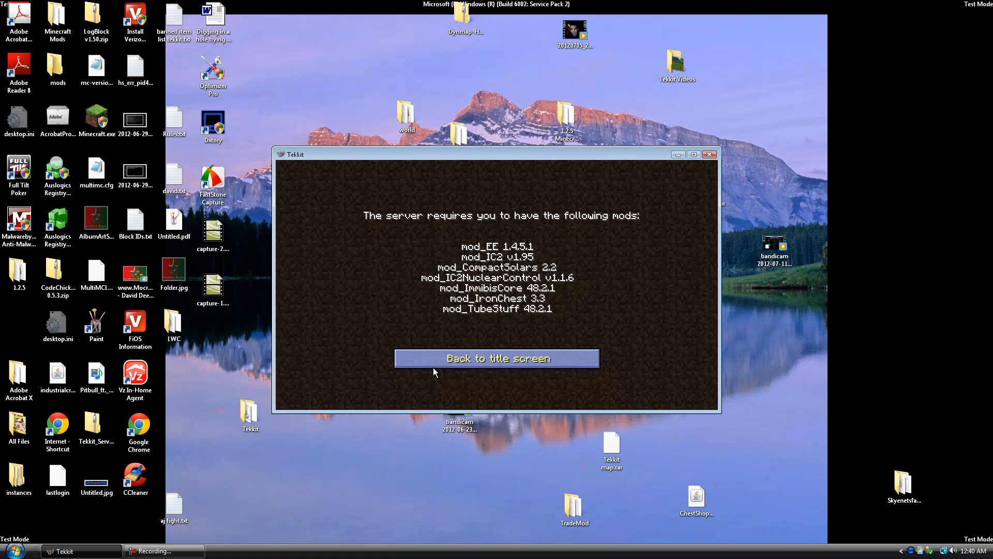
mouse_move(458, 359)
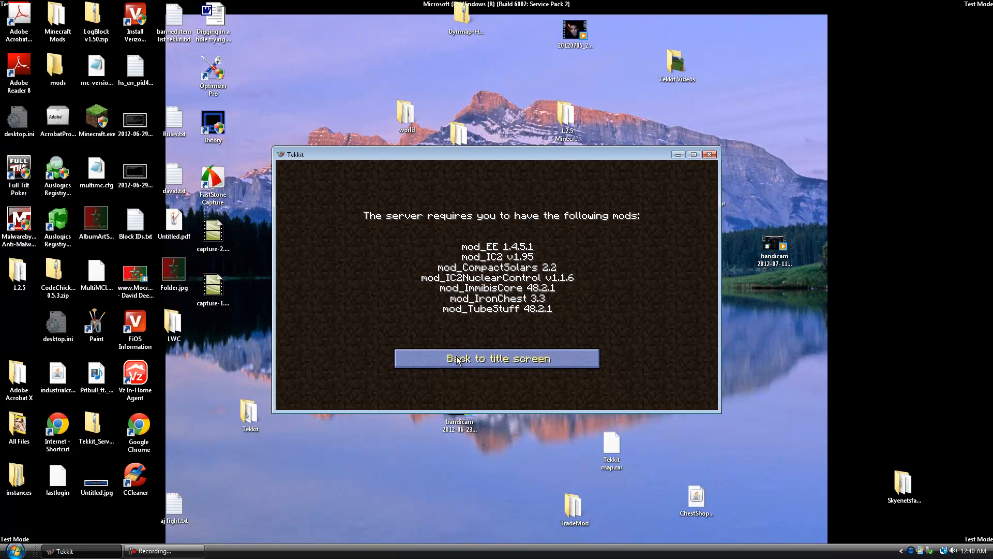
left_click(496, 358)
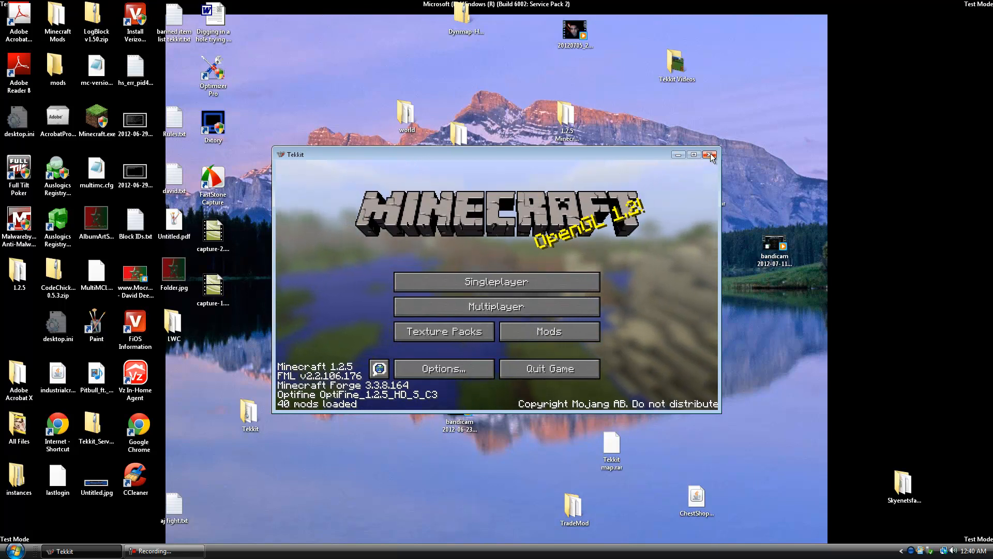
left_click(709, 154)
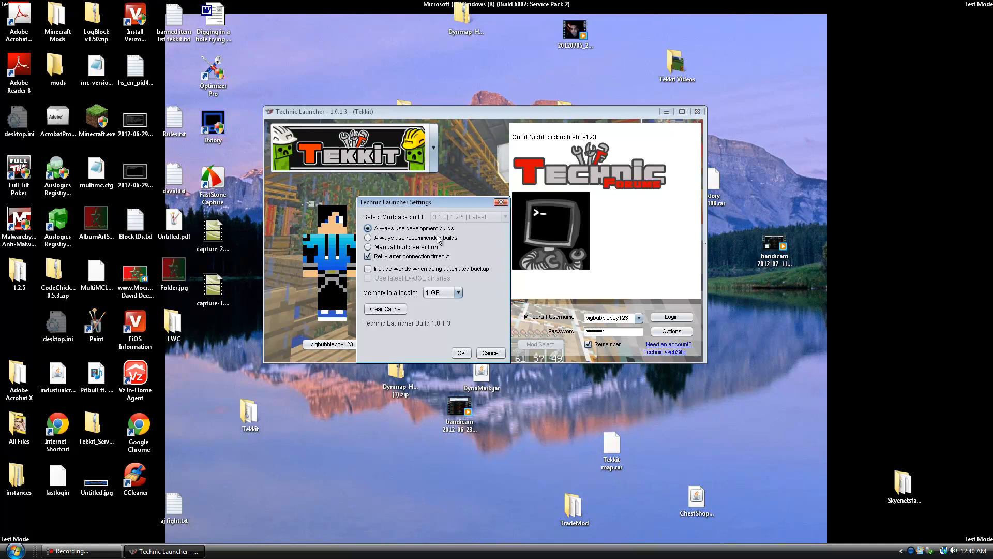
- In launcher Options, choose 'Always use recommended builds', keep 1 GB memory, and confirm
left_click(367, 256)
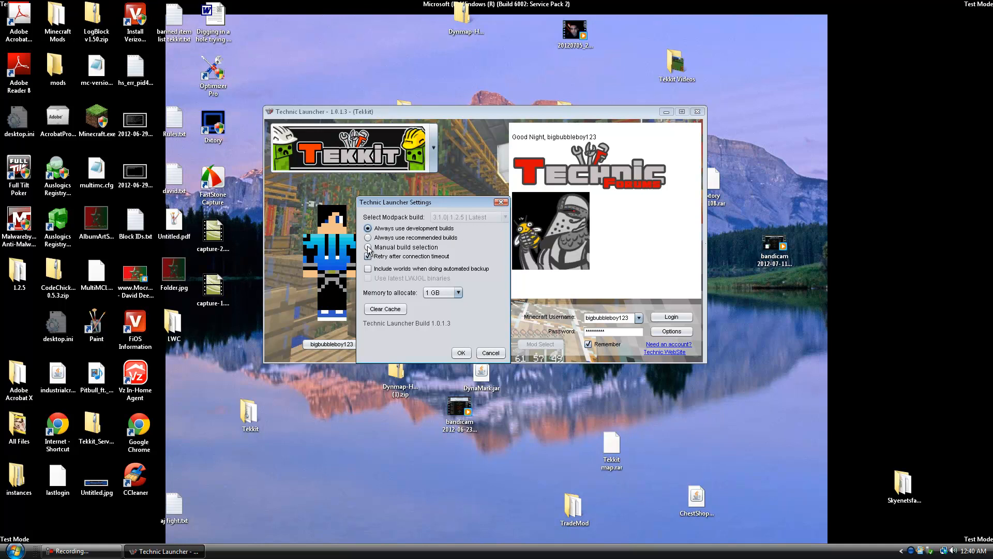
left_click(368, 238)
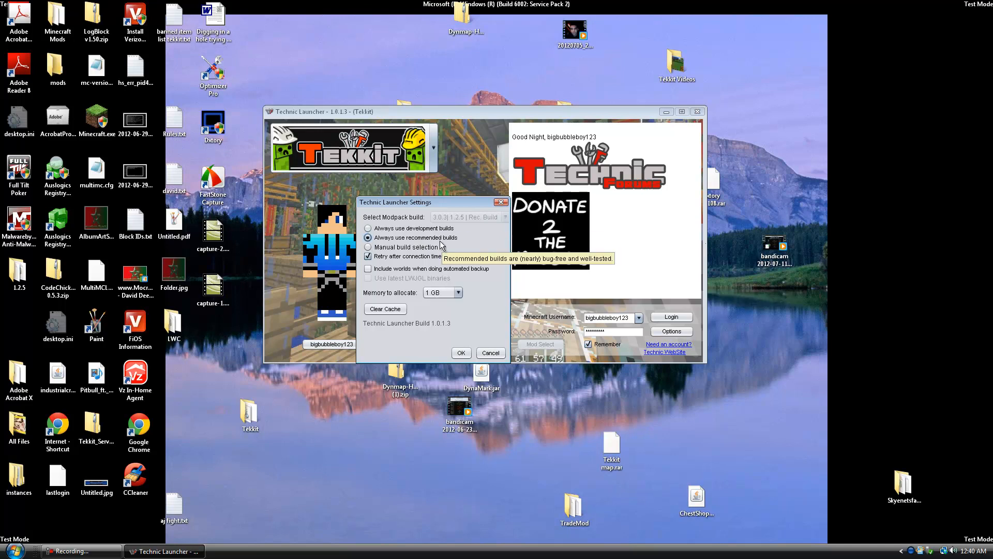
left_click(456, 292)
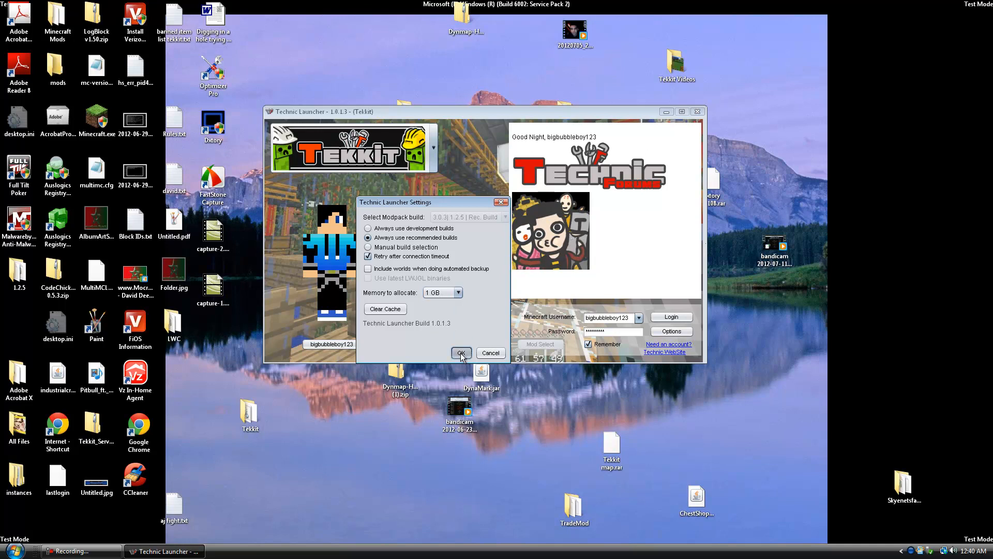
left_click(461, 353)
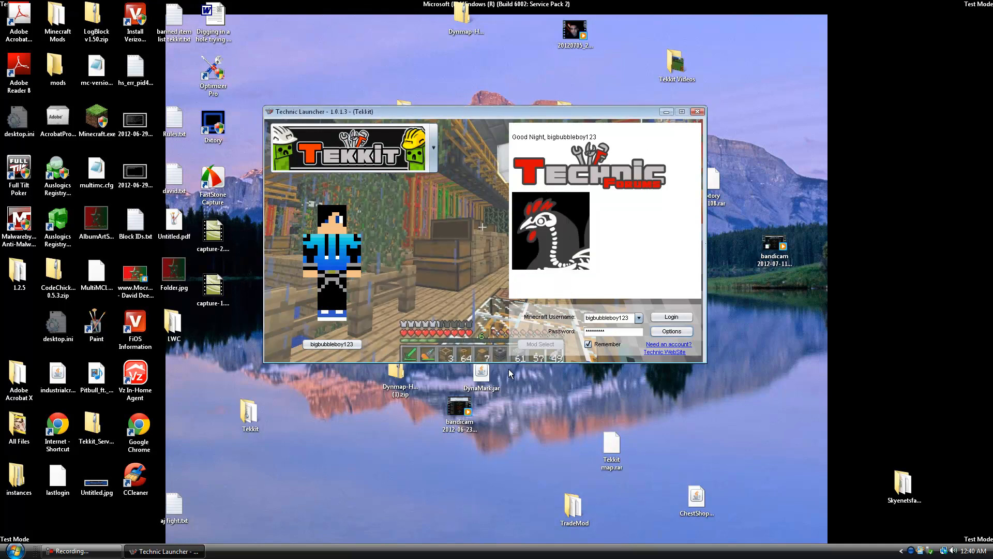
- Log in, accept the Tekkit update, and bring the relaunched game window forward
left_click(670, 317)
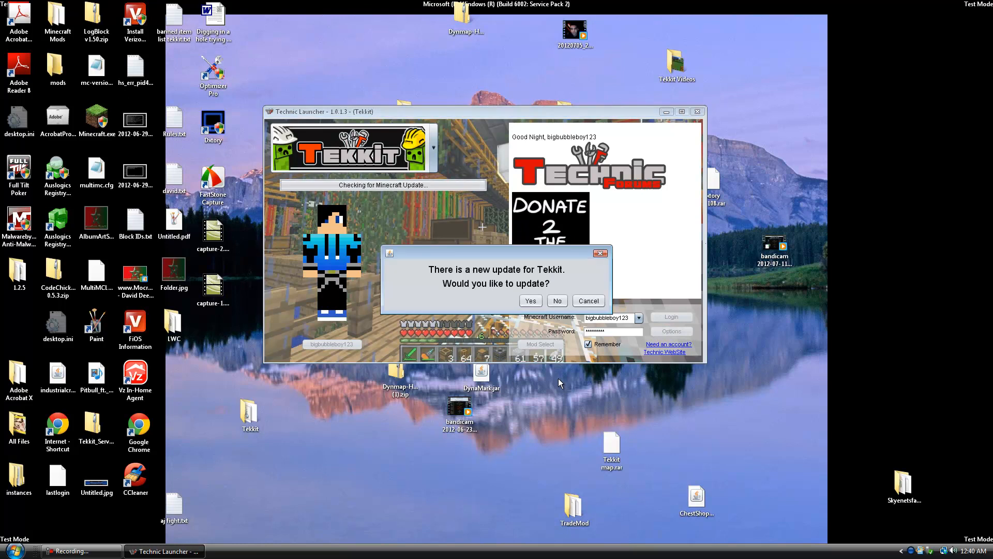
left_click(531, 301)
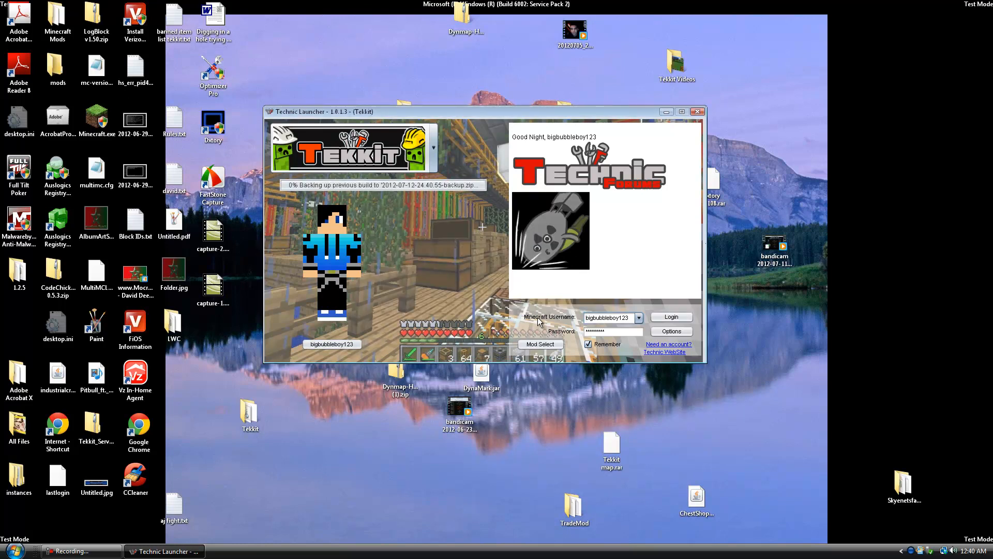
mouse_move(396, 236)
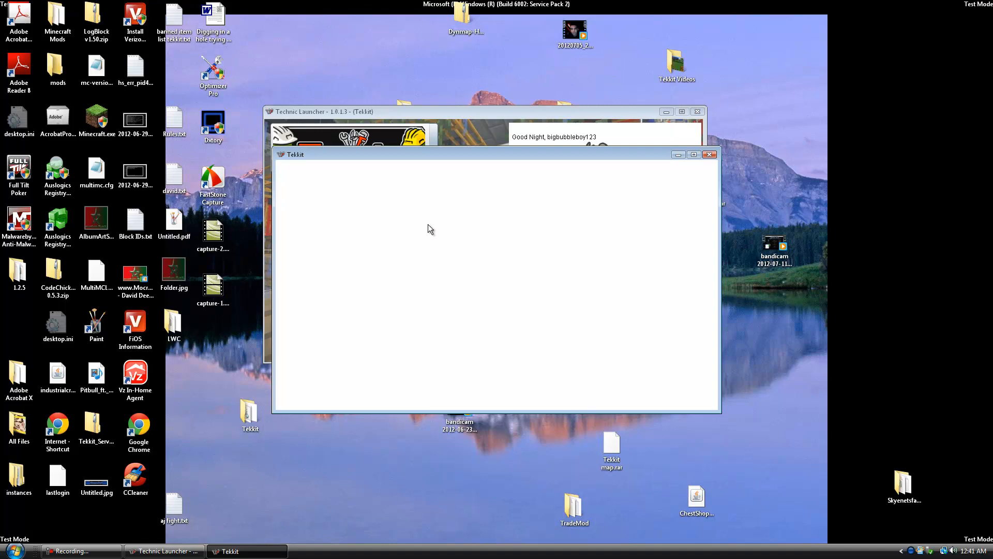
left_click(698, 111)
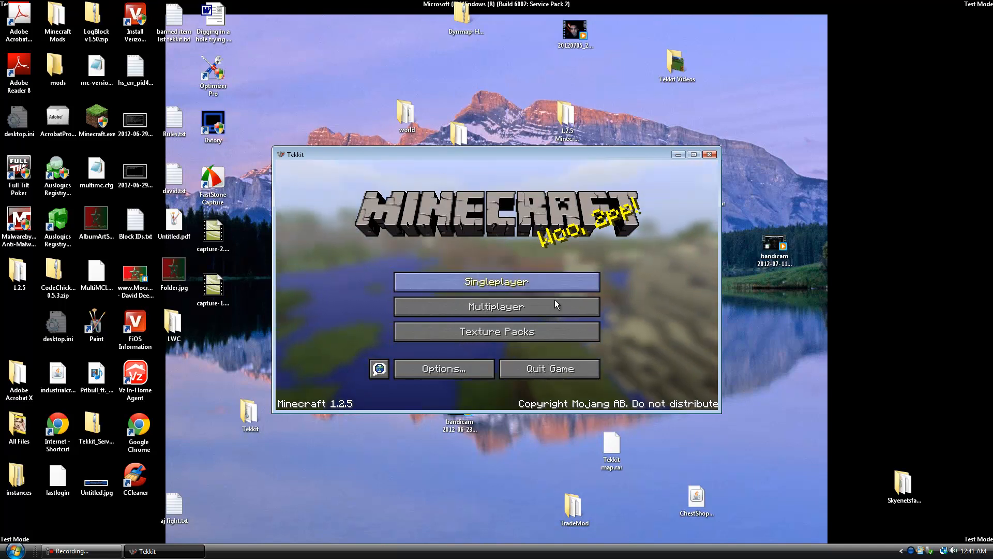
- Join the Xtream-Craft [No PVP] server from Multiplayer and open the pause menu
left_click(497, 306)
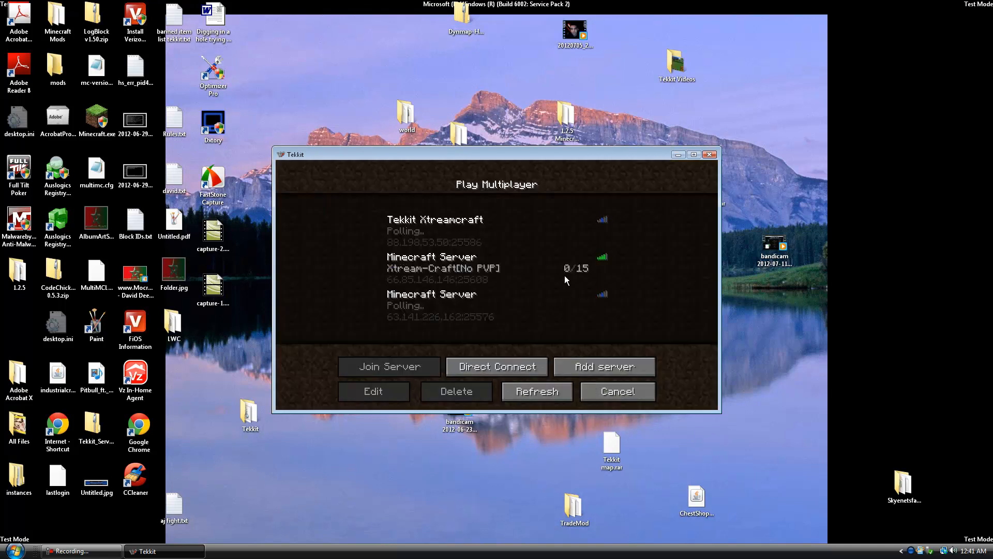
mouse_move(448, 276)
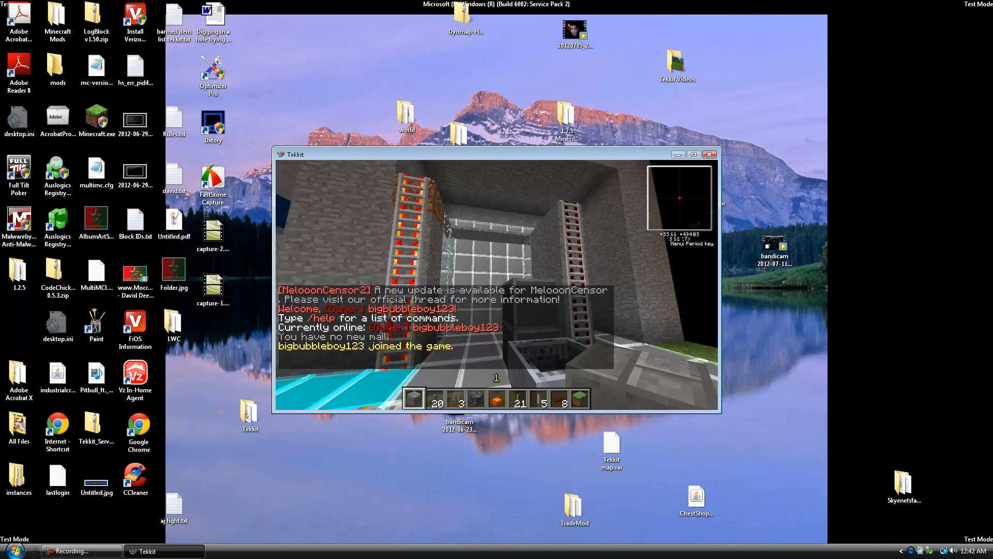
key("Escape")
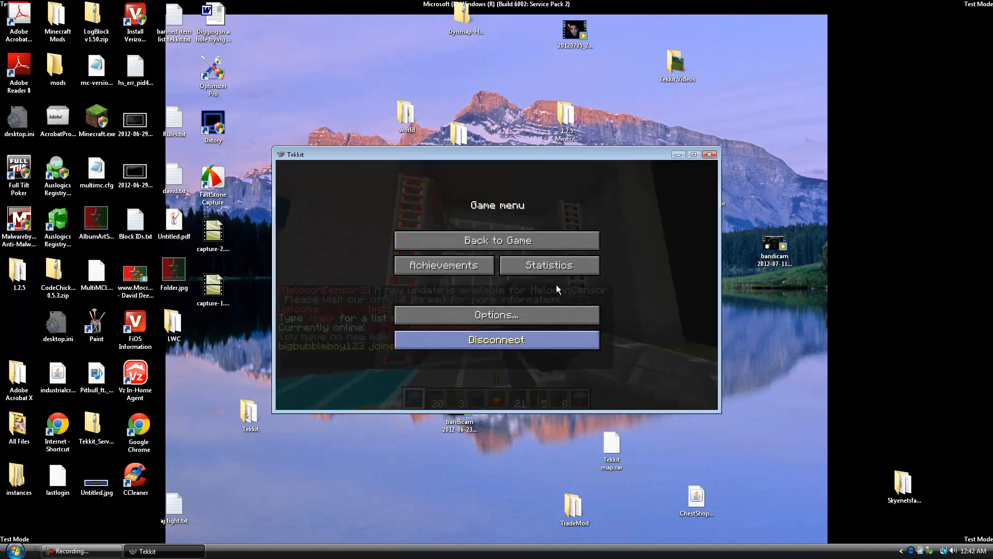
mouse_move(545, 239)
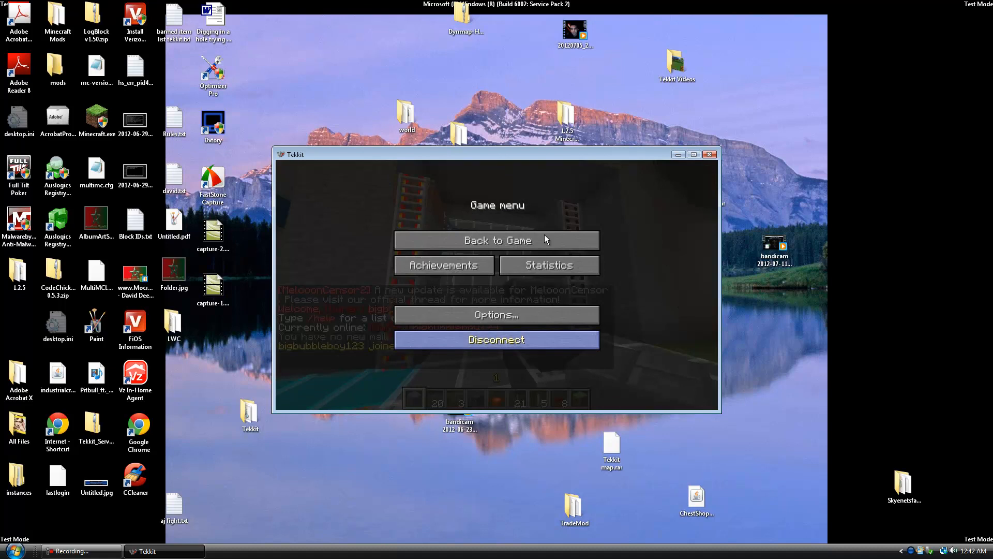
mouse_move(522, 340)
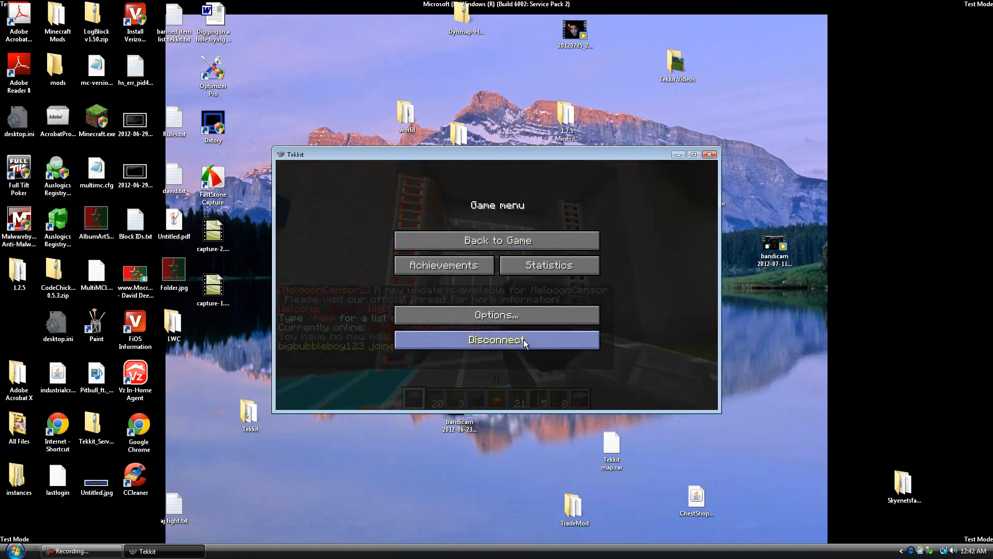
- Disconnect from Xtream-Craft, then cancel out of the multiplayer server list
left_click(496, 339)
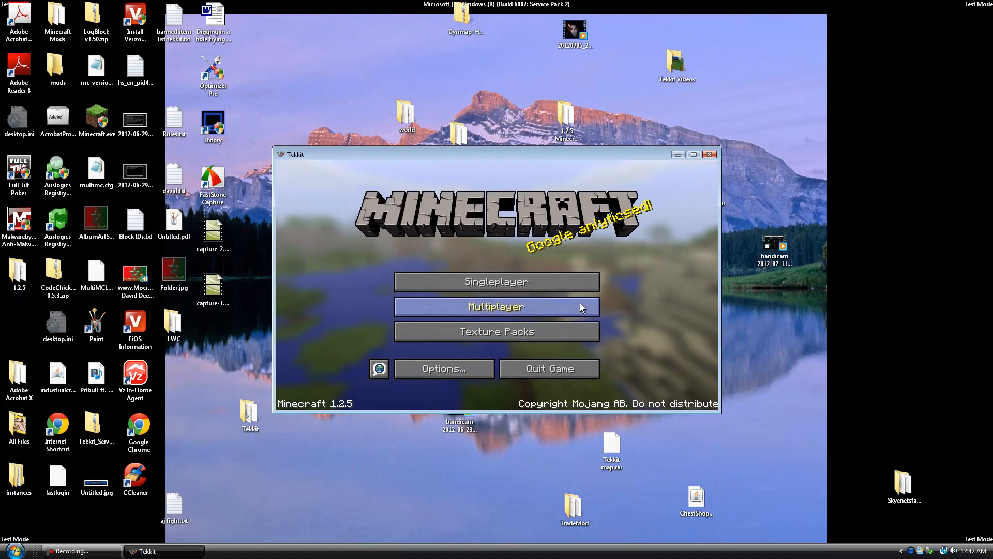
left_click(496, 306)
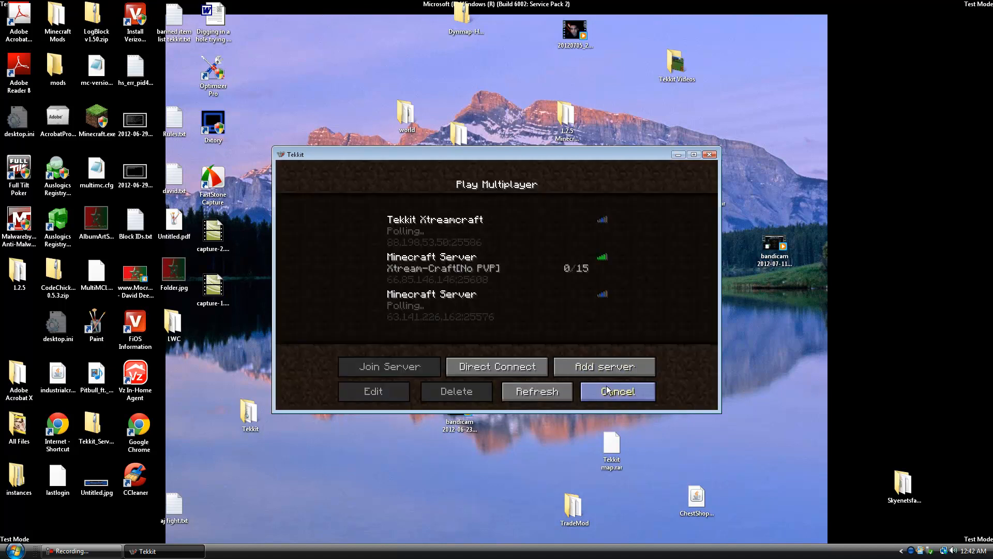
left_click(618, 391)
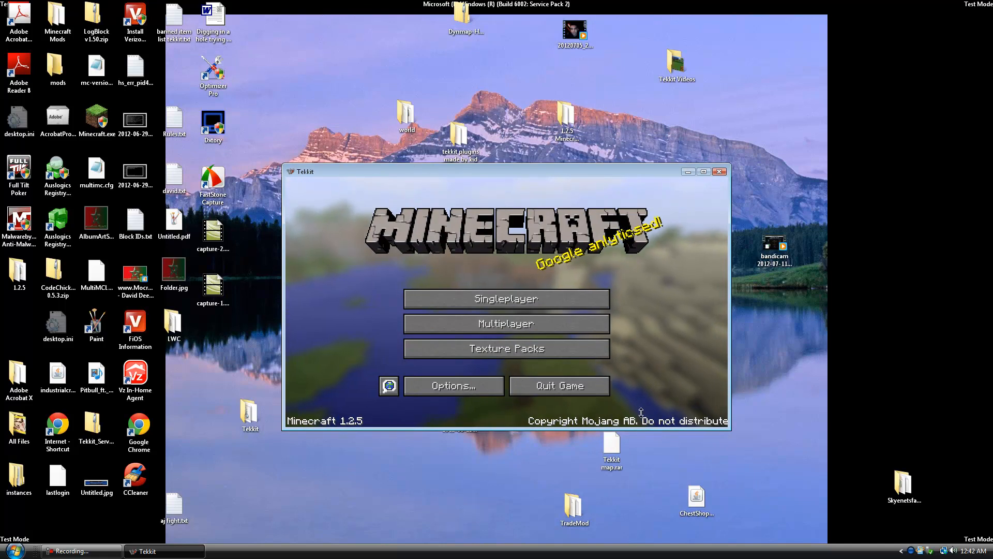
mouse_move(571, 349)
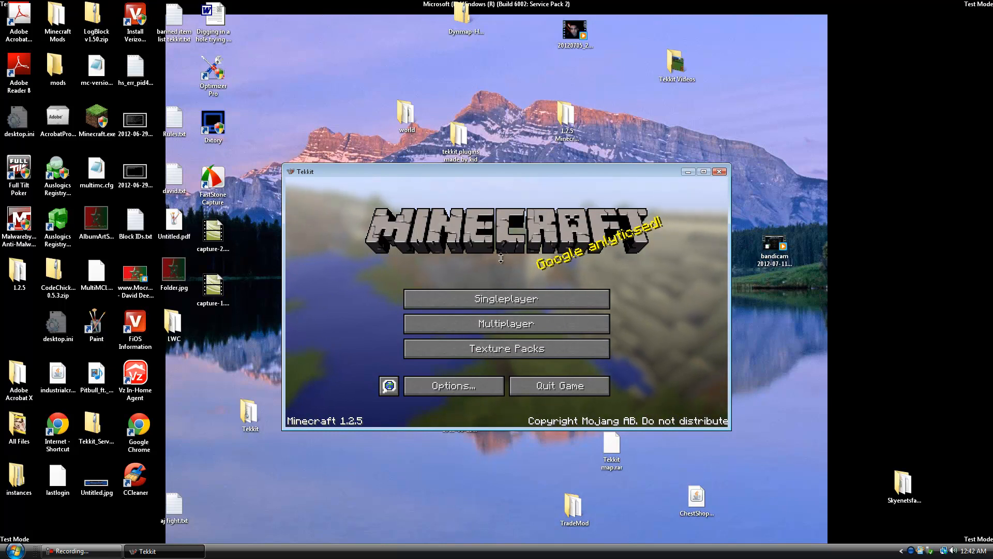
mouse_move(500, 270)
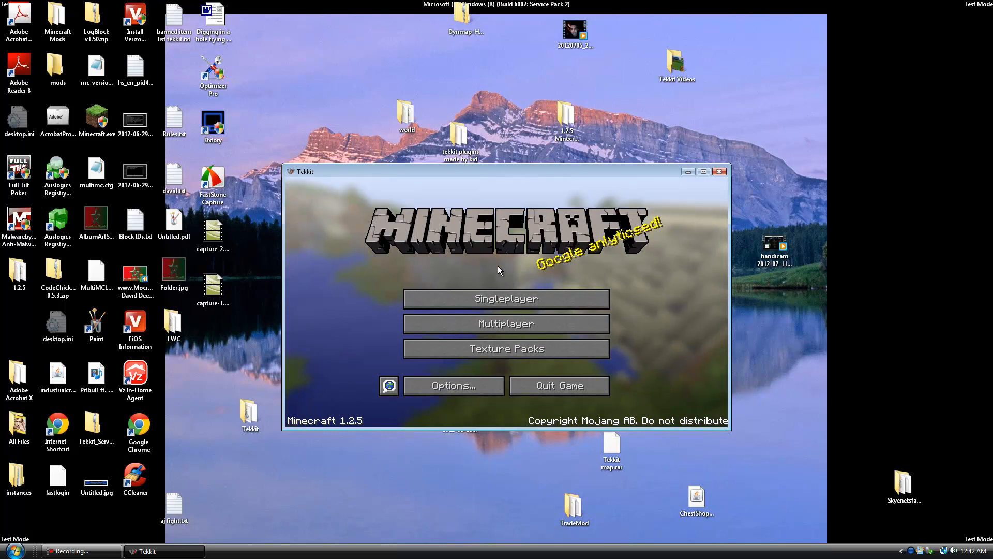